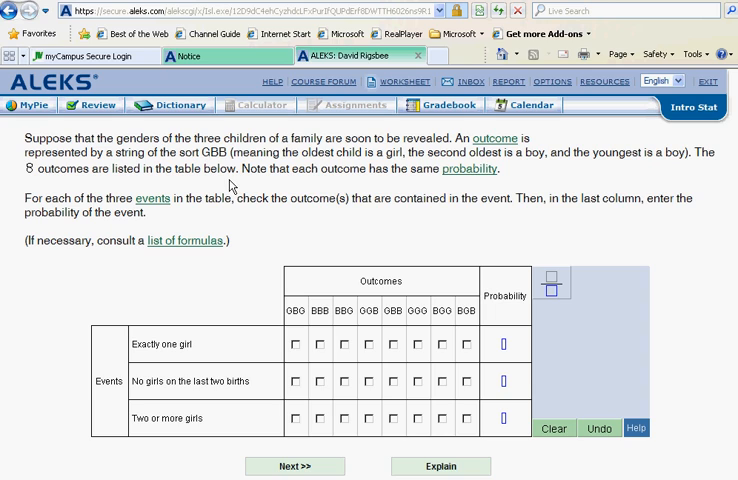
pyautogui.moveTo(348, 322)
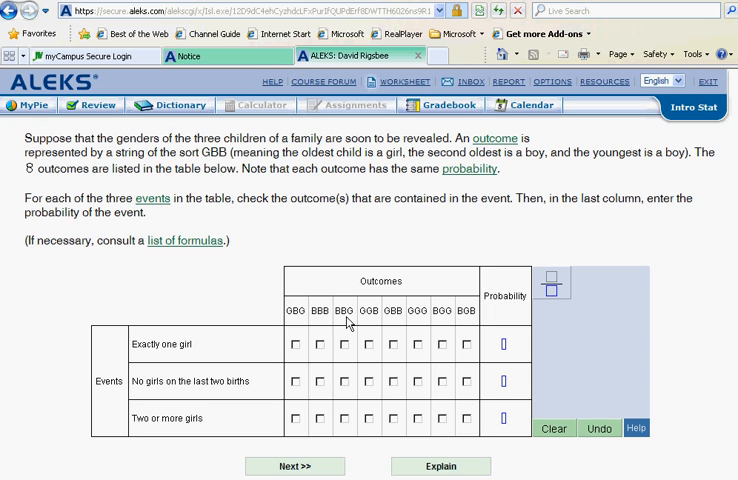
pyautogui.moveTo(351, 321)
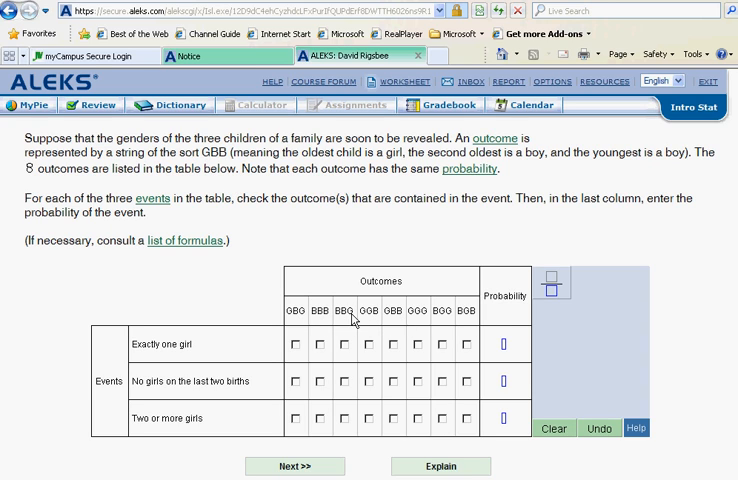
pyautogui.moveTo(392, 328)
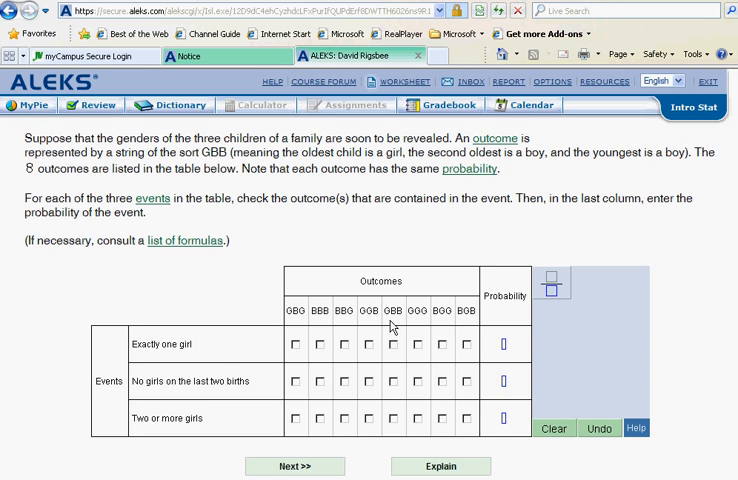
pyautogui.moveTo(139, 357)
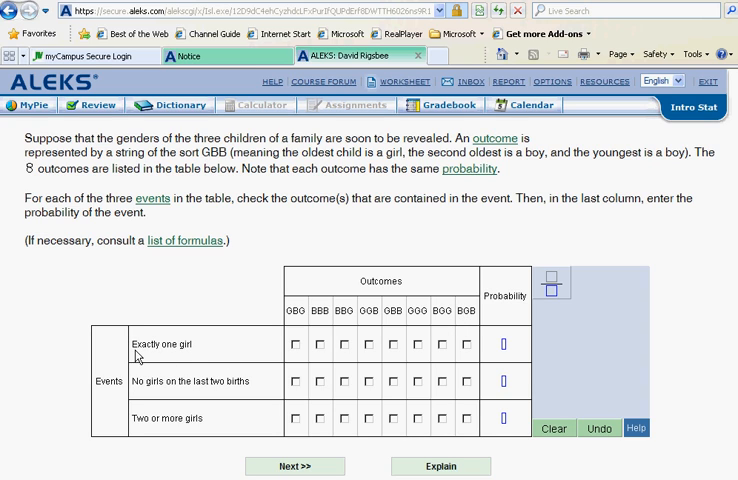
pyautogui.moveTo(183, 355)
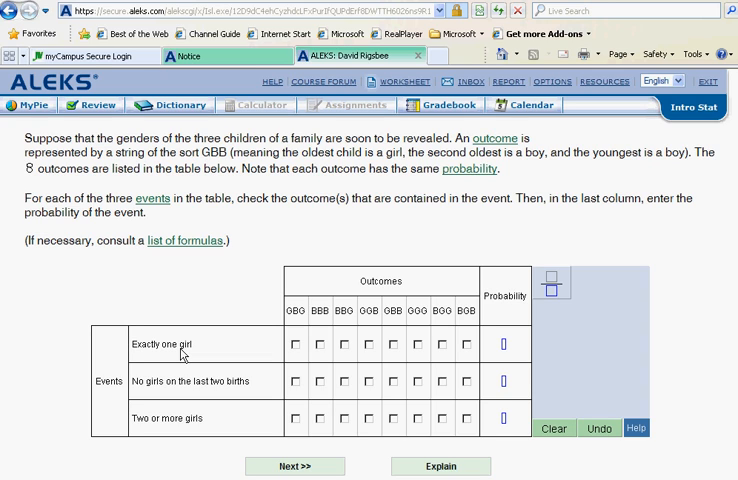
pyautogui.moveTo(496, 316)
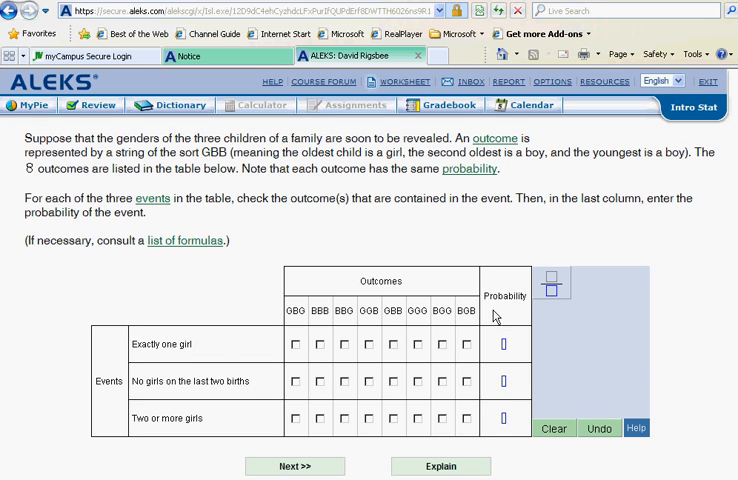
pyautogui.moveTo(302, 321)
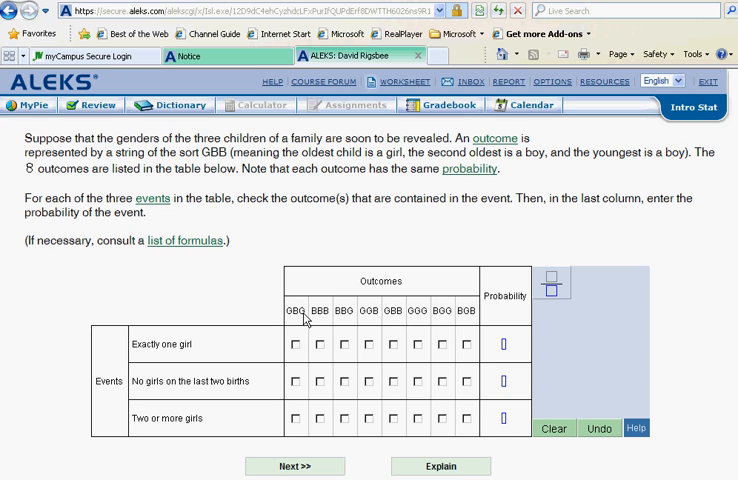
pyautogui.moveTo(323, 323)
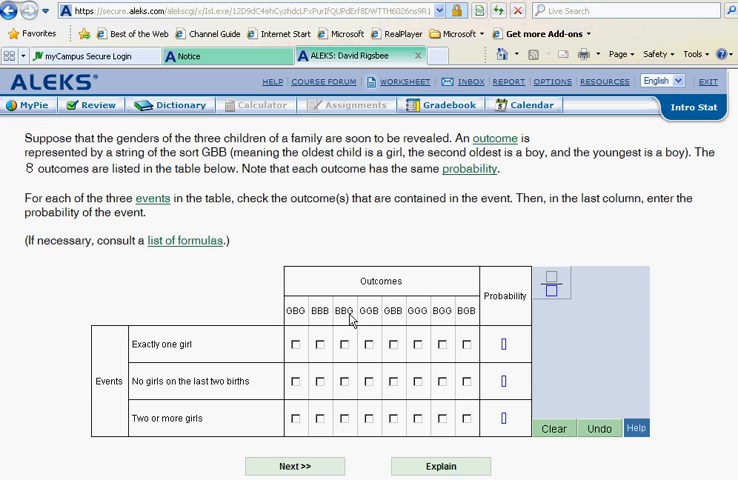
# Tick BBG, GBB and BGB for 'Exactly one girl' and enter numerator 3
pyautogui.click(344, 343)
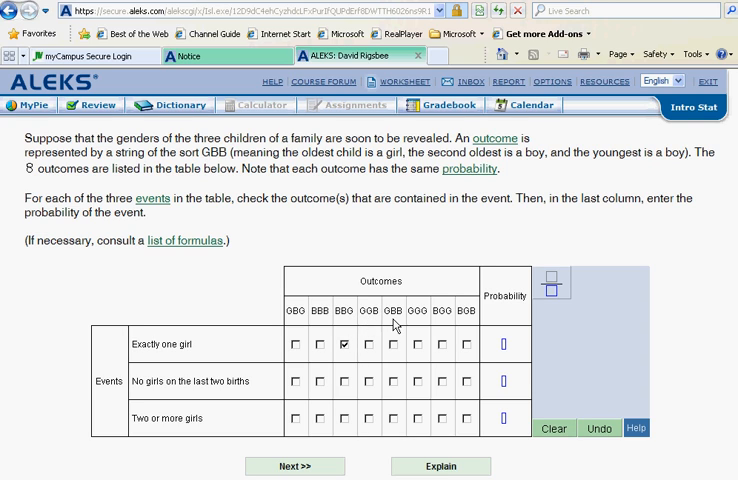
pyautogui.click(394, 343)
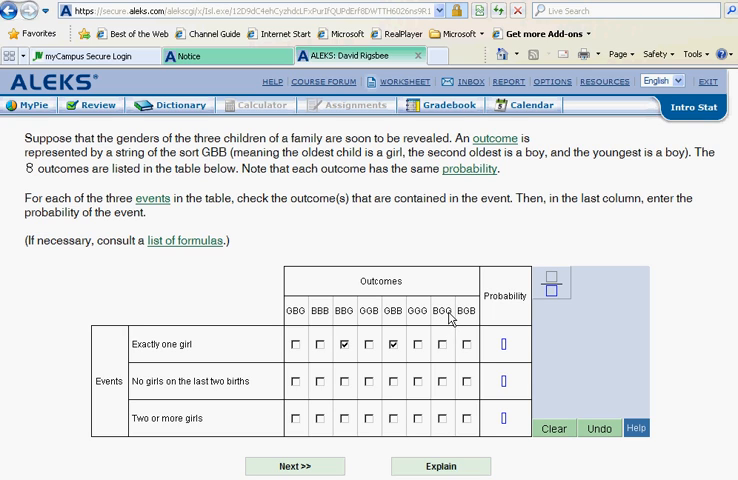
pyautogui.moveTo(468, 348)
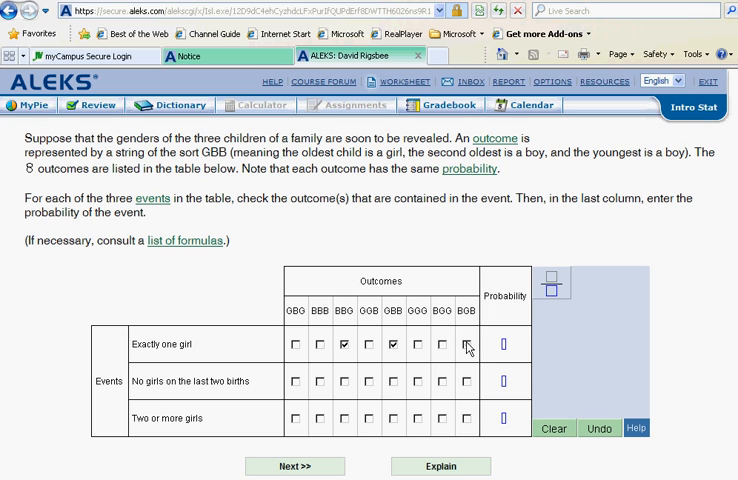
pyautogui.click(468, 343)
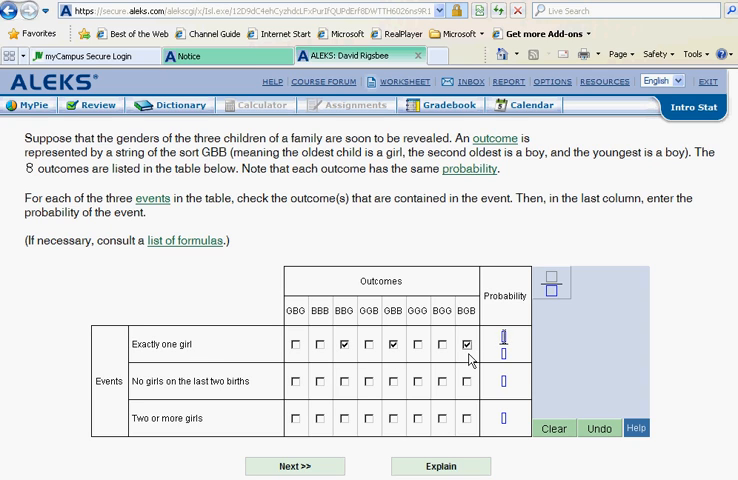
pyautogui.write('3')
pyautogui.click(504, 353)
pyautogui.write('8')
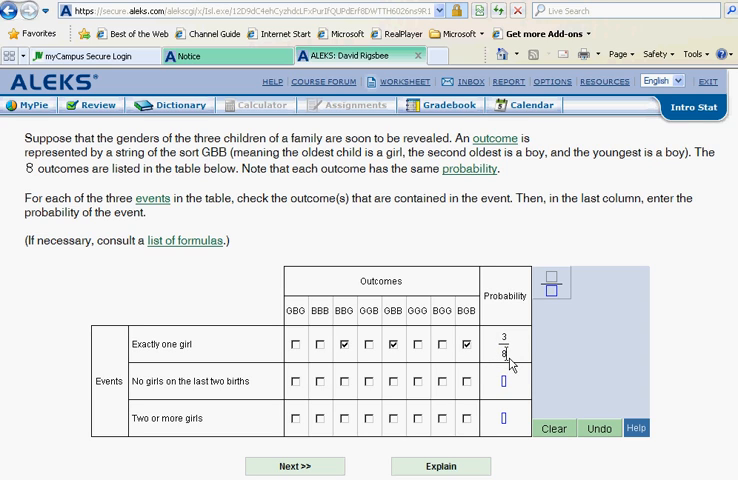
pyautogui.moveTo(150, 397)
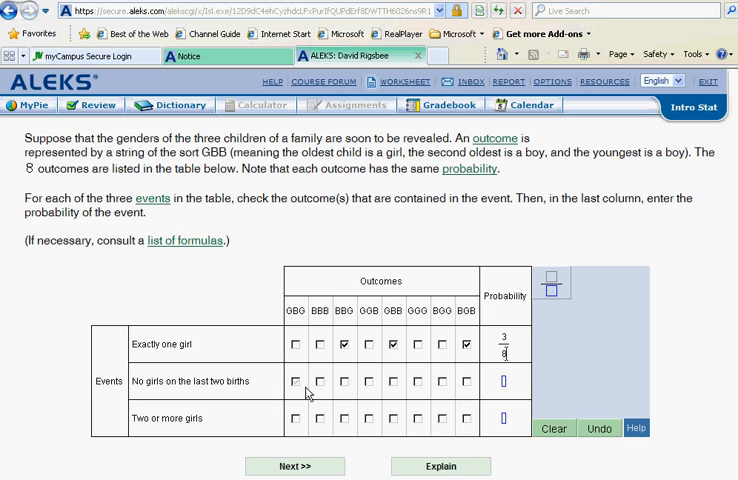
pyautogui.moveTo(328, 318)
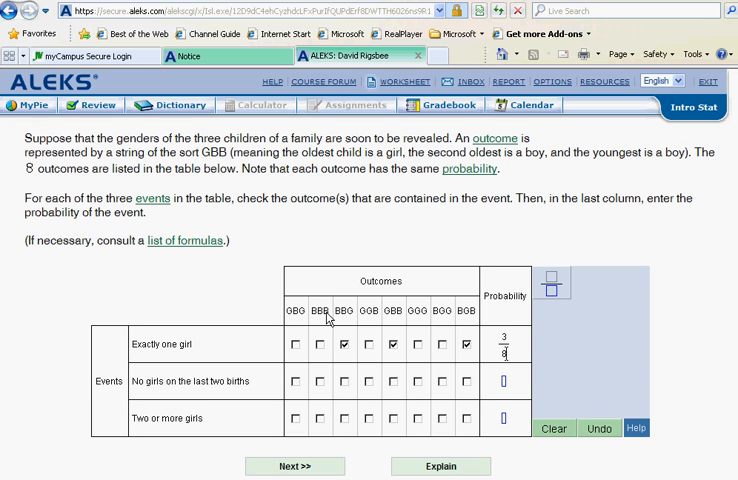
pyautogui.moveTo(322, 388)
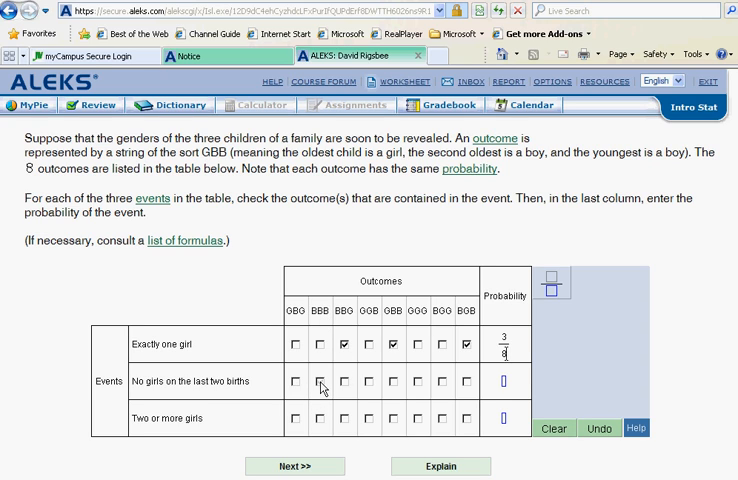
# Tick BBB for 'No girls on the last two births' and enter numerator 1
pyautogui.click(320, 381)
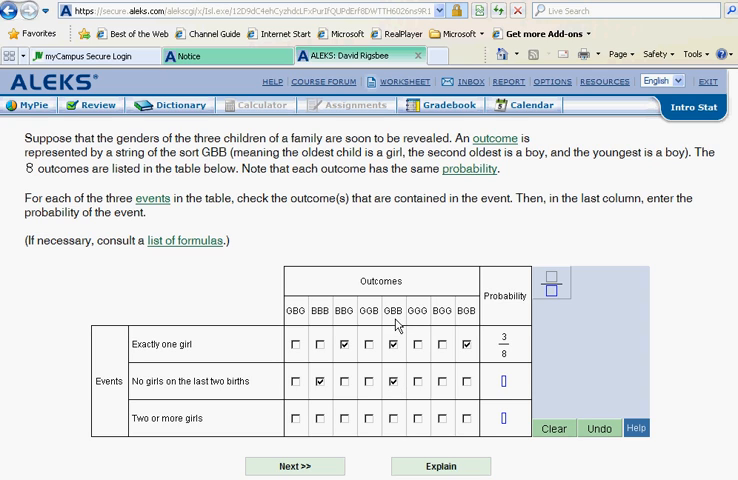
pyautogui.moveTo(424, 316)
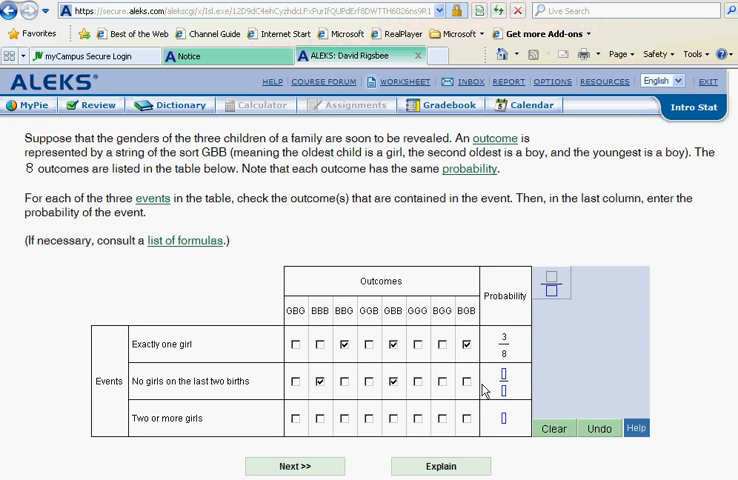
pyautogui.write('1')
pyautogui.write('4')
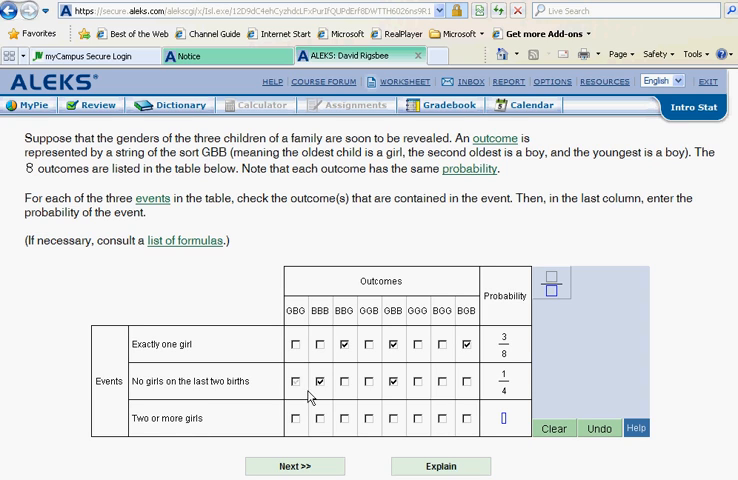
# Tick GBG as an outcome of 'Two or more girls'
pyautogui.click(295, 421)
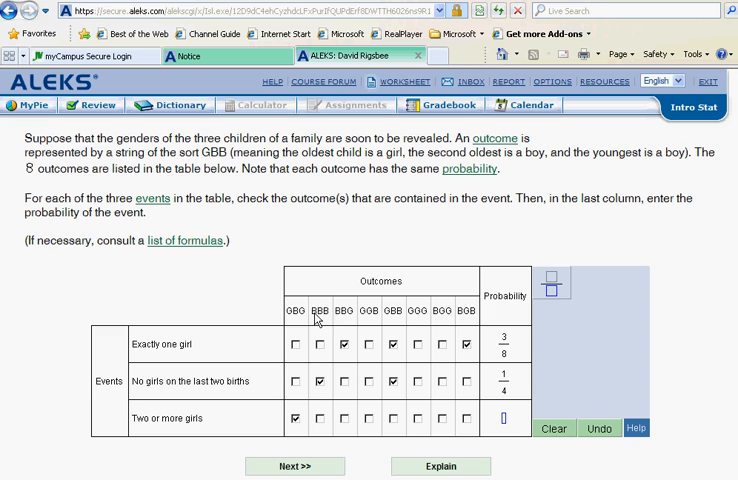
pyautogui.moveTo(370, 320)
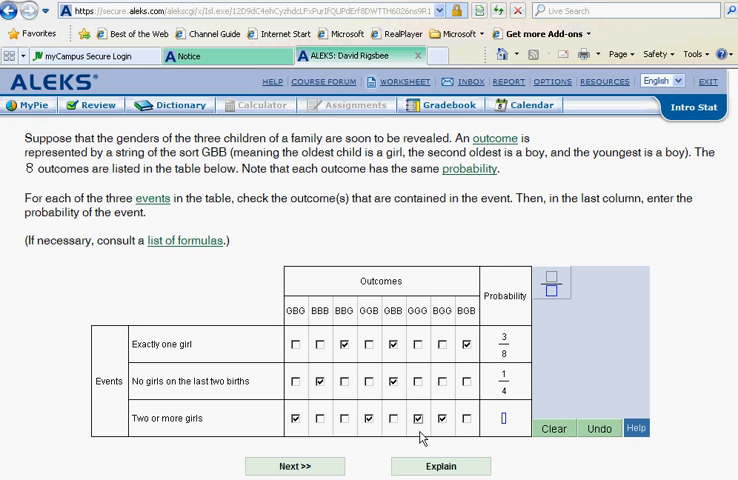
pyautogui.moveTo(445, 432)
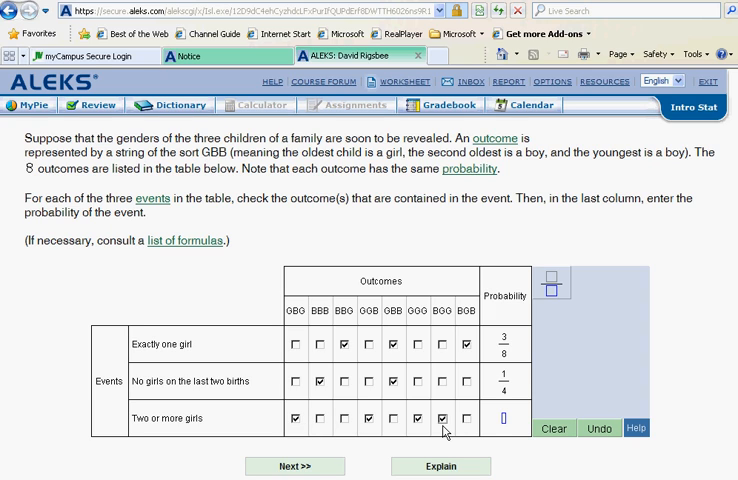